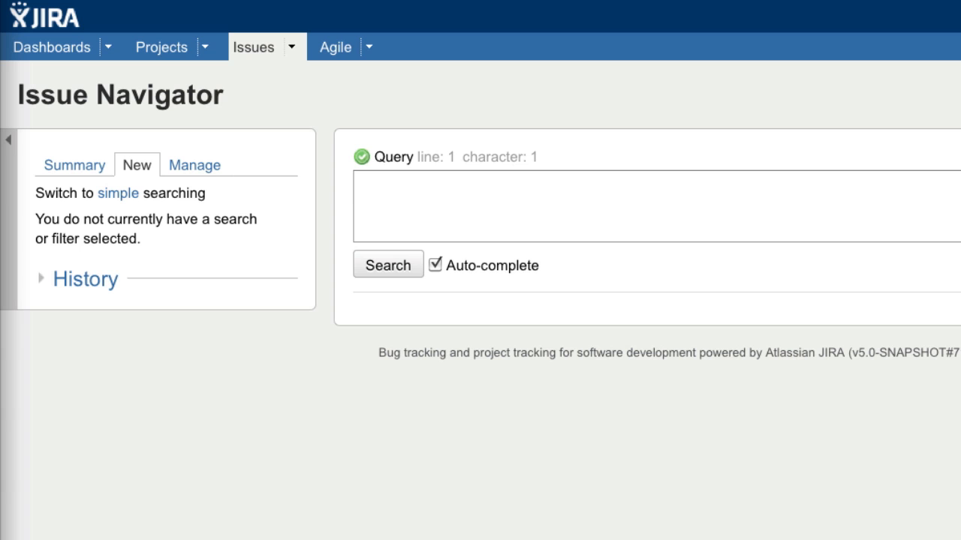
click(509, 199)
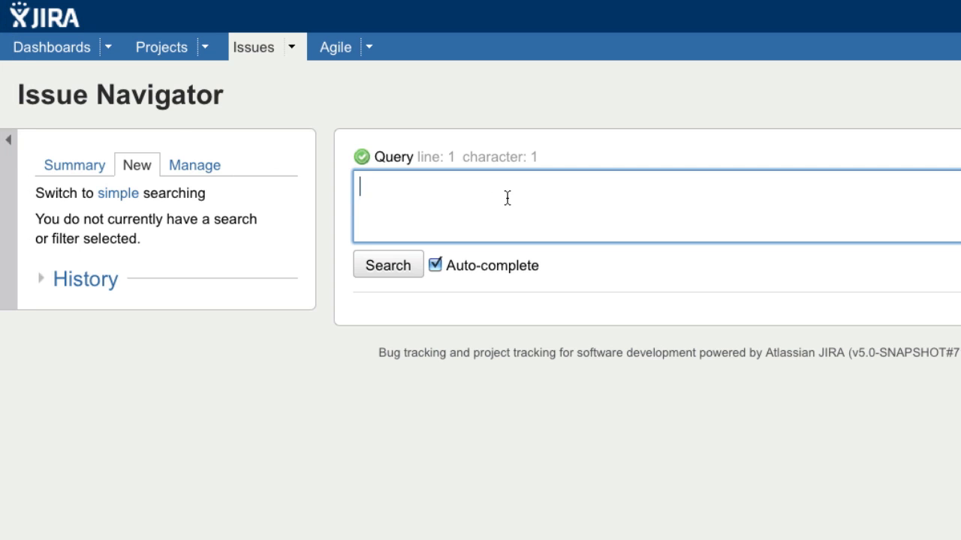
text(status)
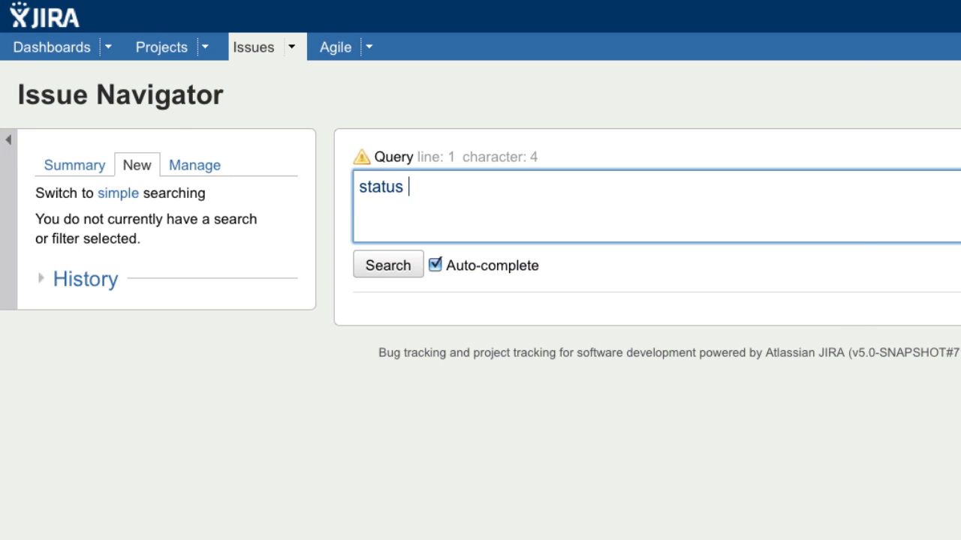
text(changed by cbang or assignee)
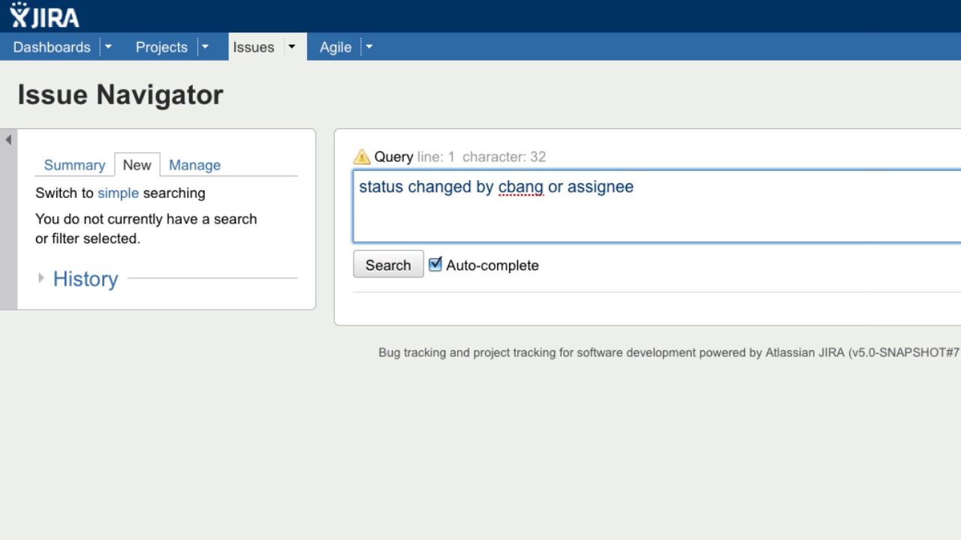
text(changed BEFORE e)
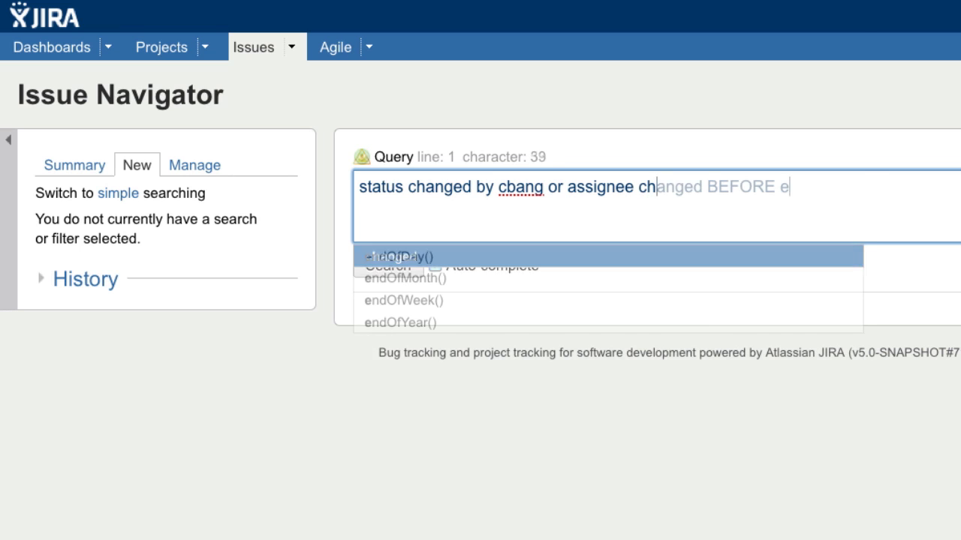
text(en)
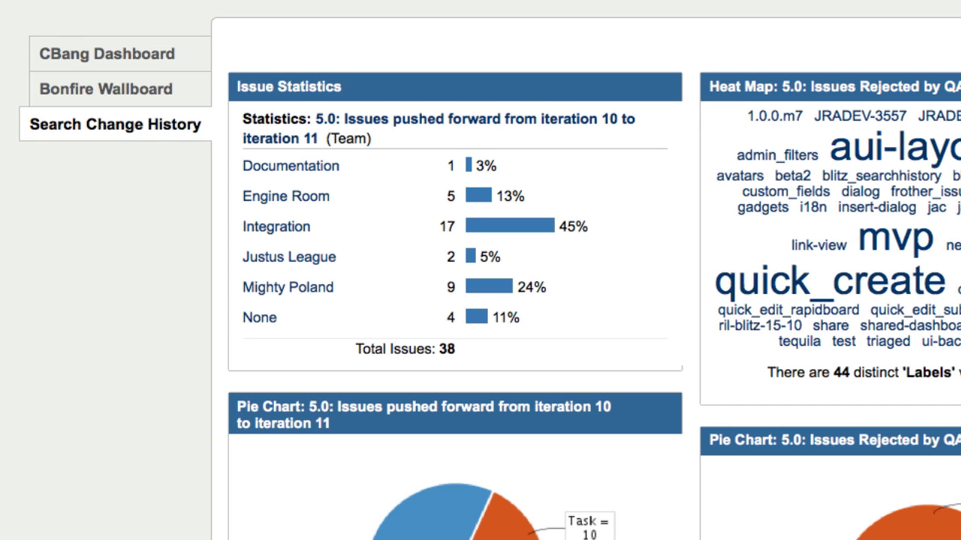
Scroll through the Search Change History dashboard's Issue Statistics, Heat Map and Pie Chart gadgets.
scroll(down, 3)
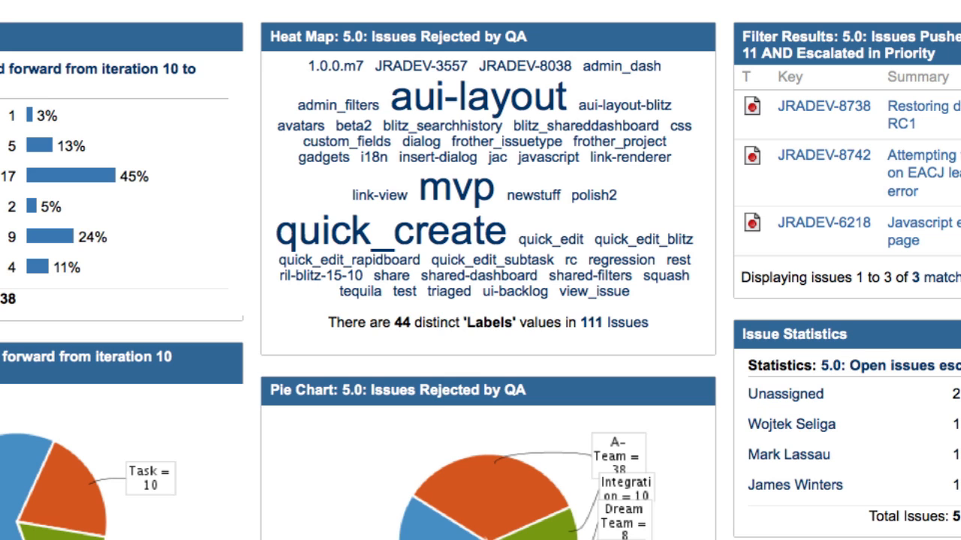
Scroll to the escalated-issues Filter Results and open-issues Issue Statistics gadgets.
scroll(down, 3)
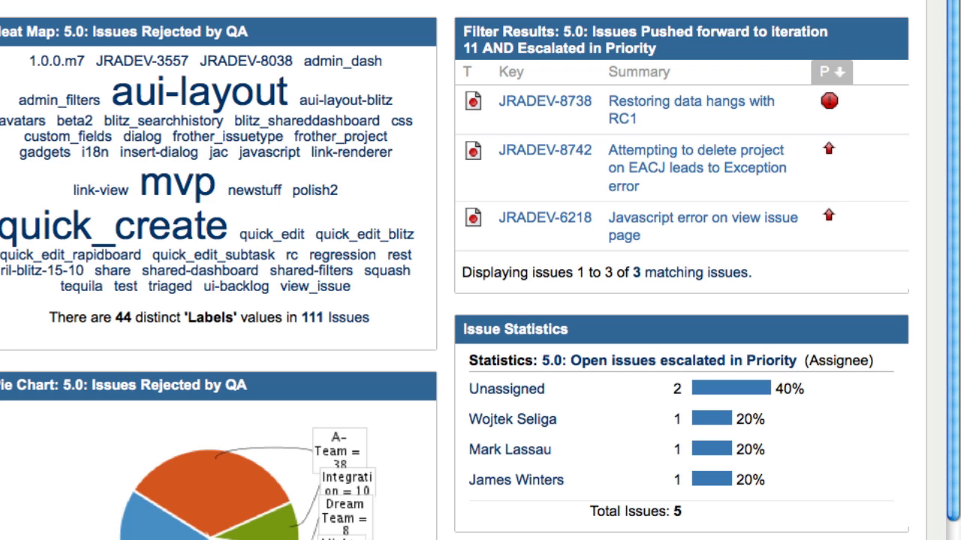
Scroll down to the Two Dimensional Filter Statistics gadget for priority-escalated issues by type and team.
scroll(down, 3)
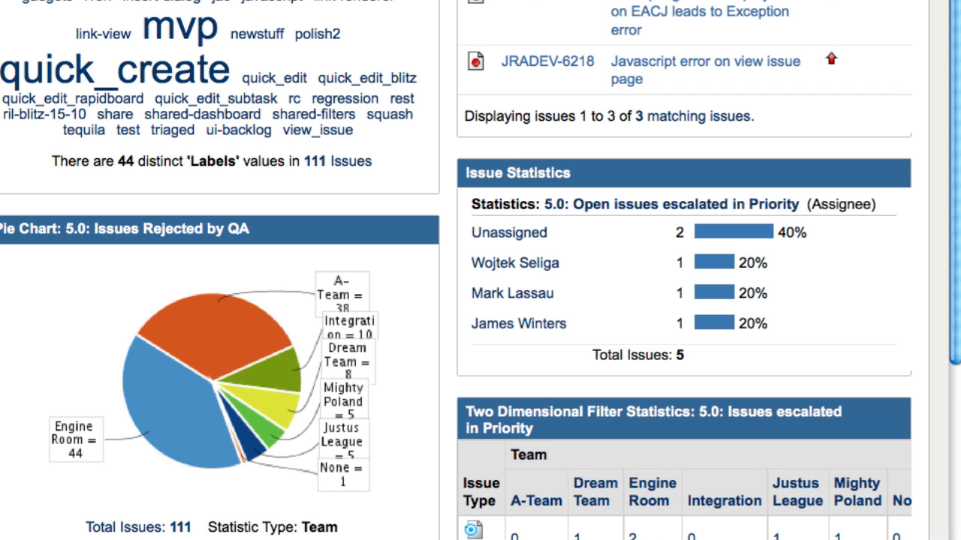
scroll(down, 3)
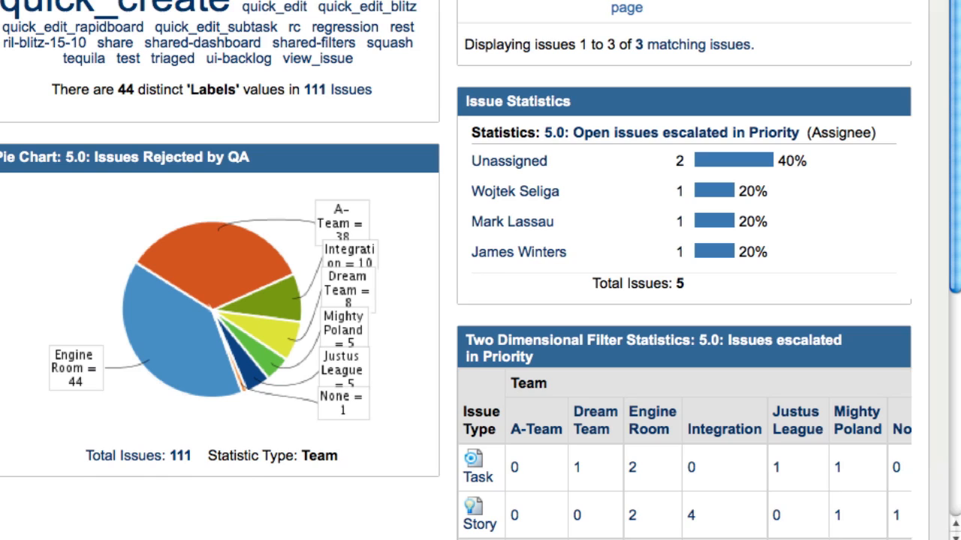
scroll(down, 3)
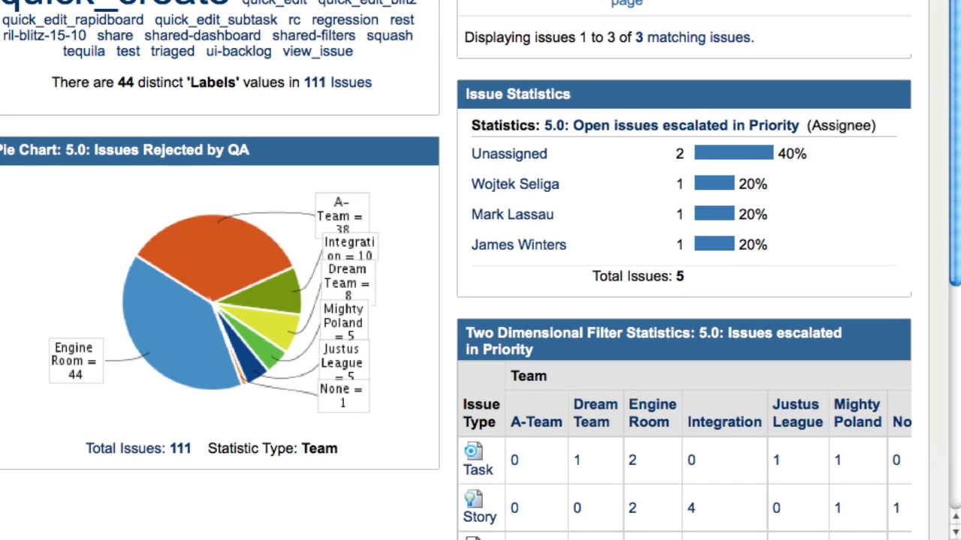
scroll(down, 3)
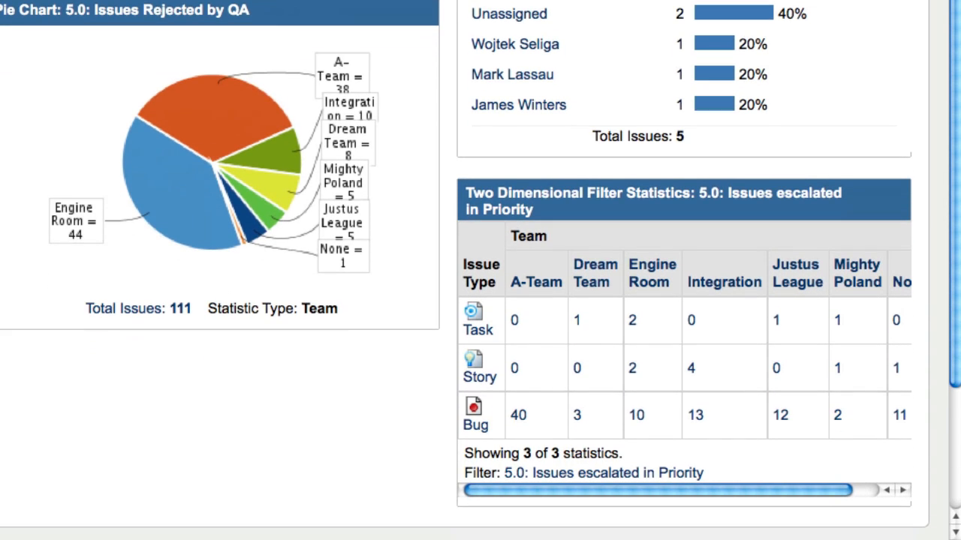